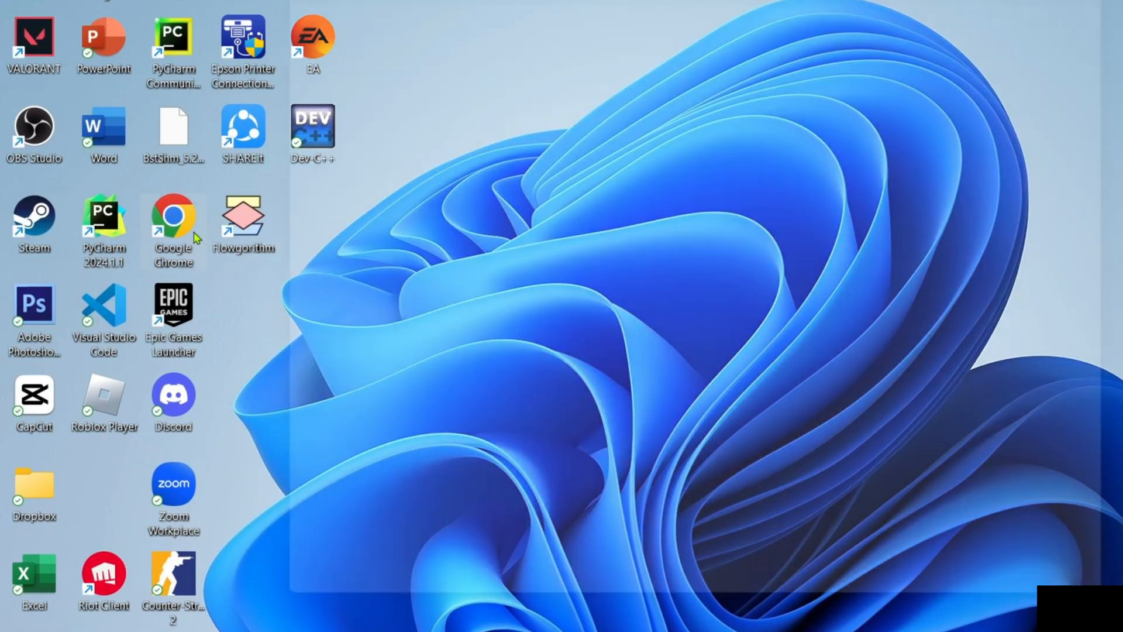
- Launch Google Chrome and search the web for 'bluestacks'
double_click(172, 214)
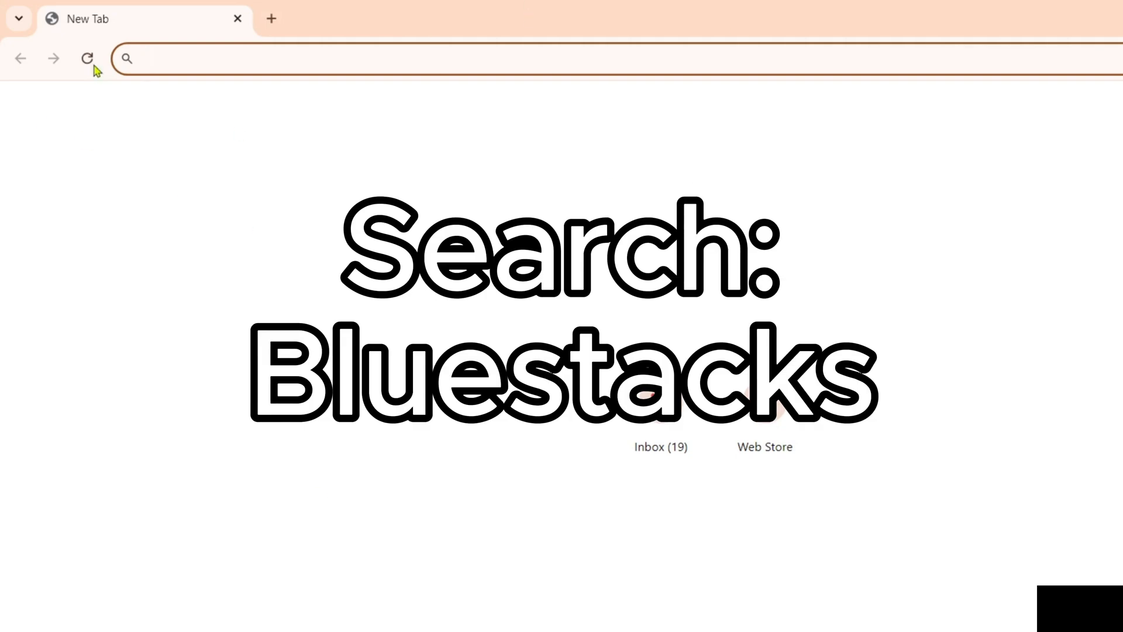
text(bluestacks)
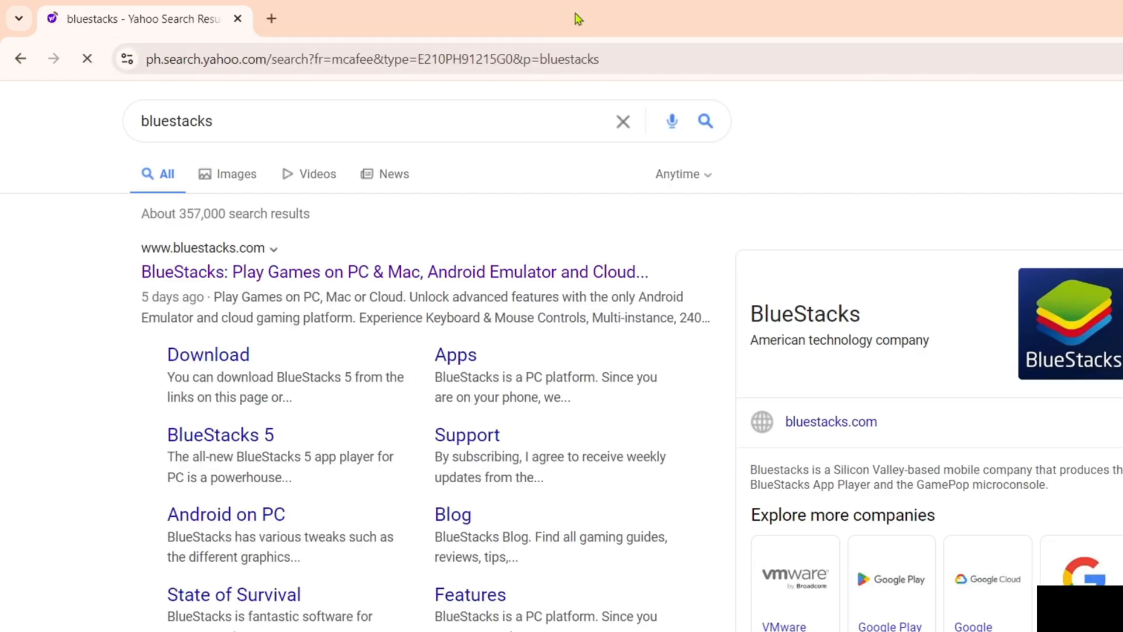
- Open the bluestacks.com result 'BlueStacks: Play Games on PC & Mac'
scroll(down, 3)
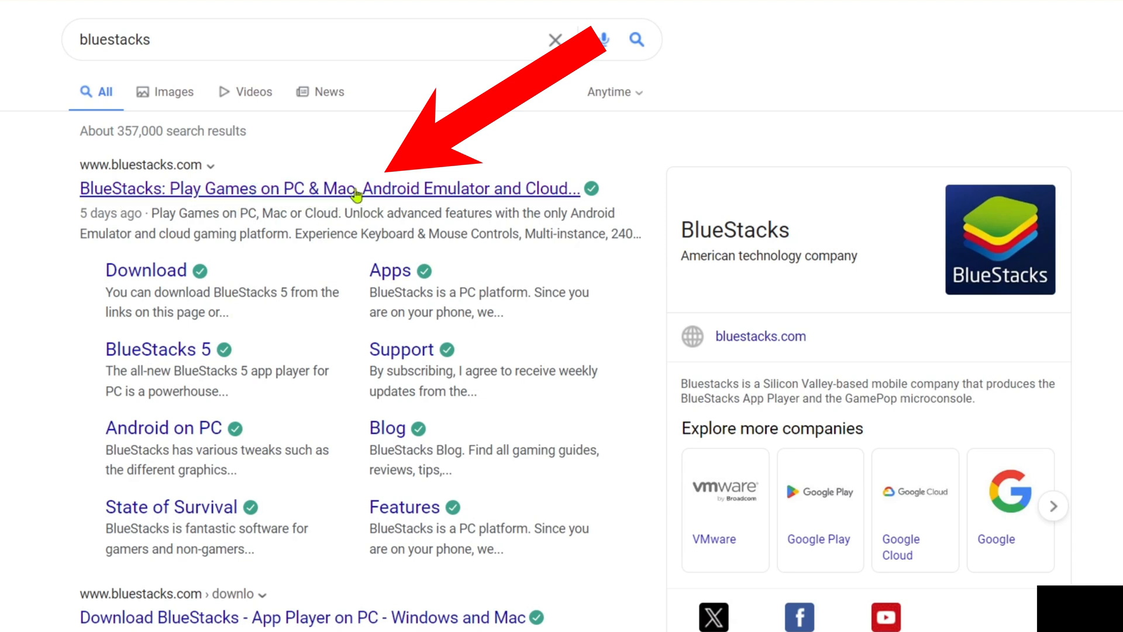
click(331, 188)
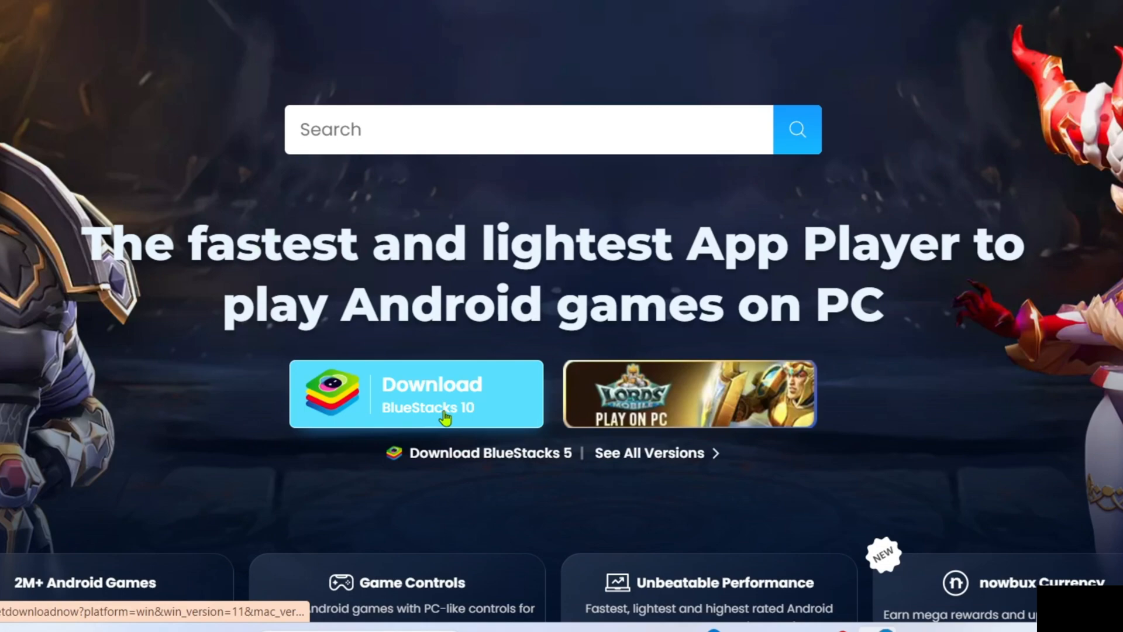
- Download the BlueStacks 10 installer and run it from Chrome's downloads
click(415, 394)
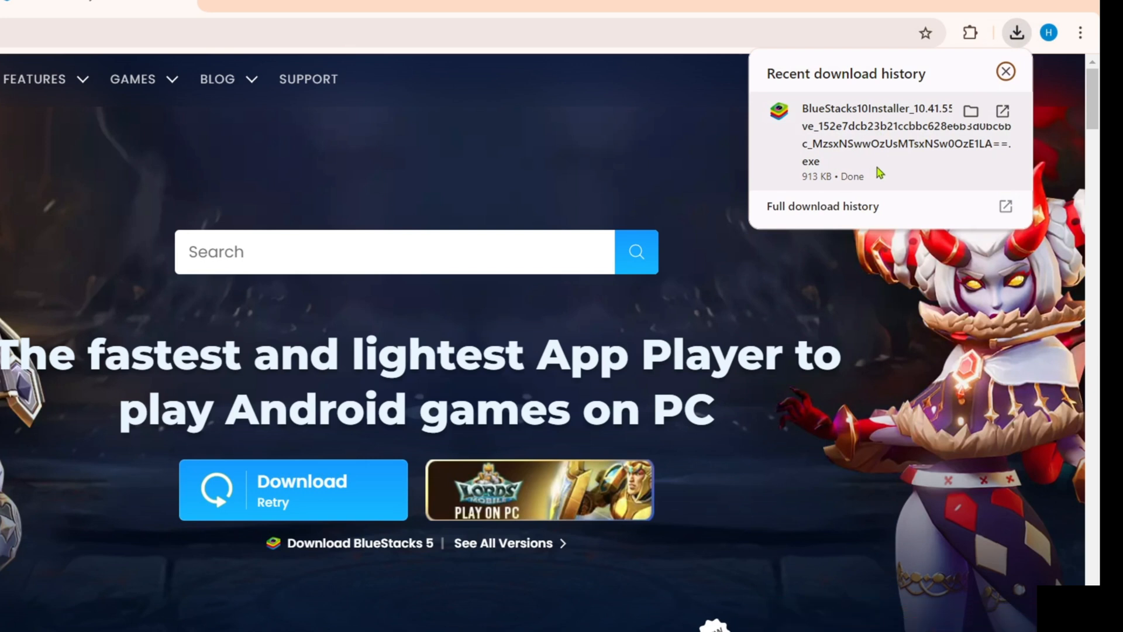
click(293, 490)
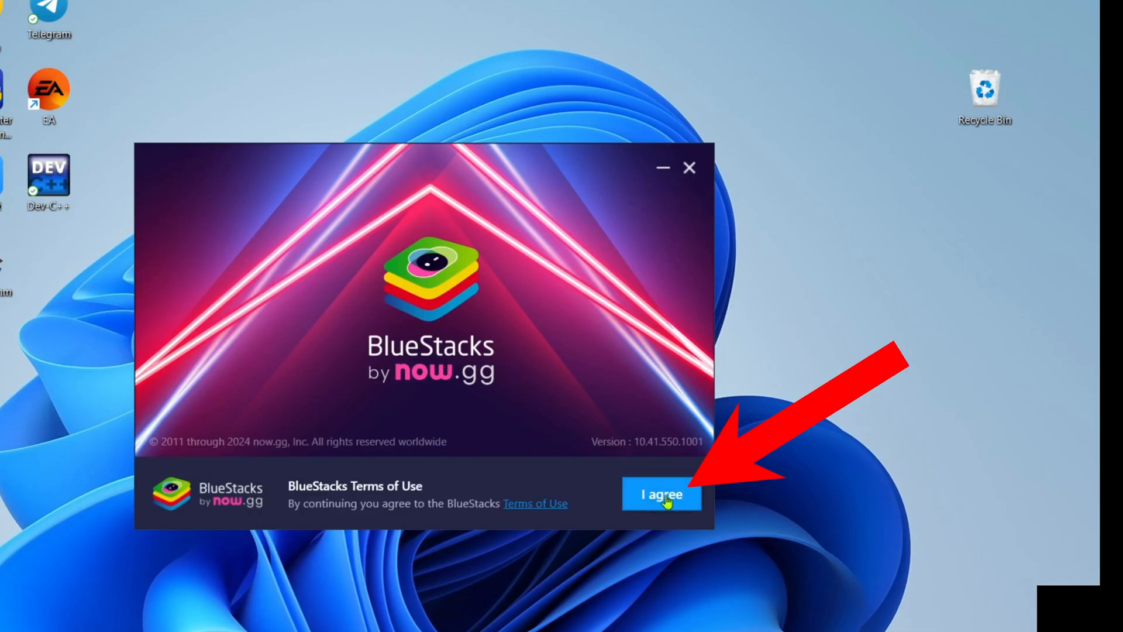
- Agree to the BlueStacks terms of use so installation begins
click(660, 494)
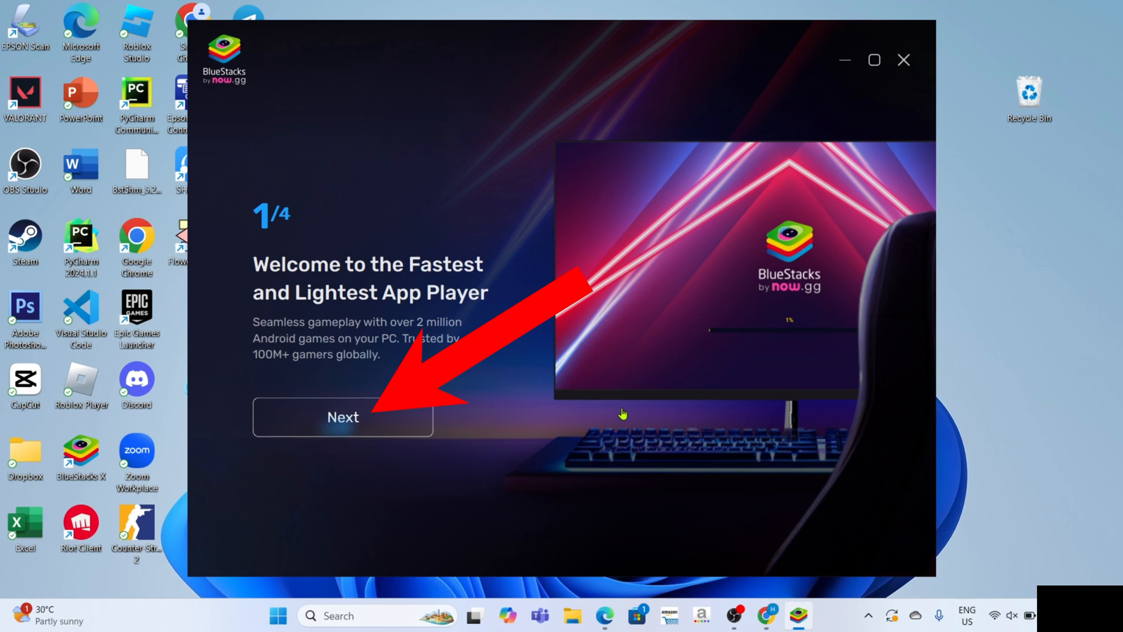
- Skip the welcome screens and Tree of Savior ad, reaching the store's search box
click(342, 417)
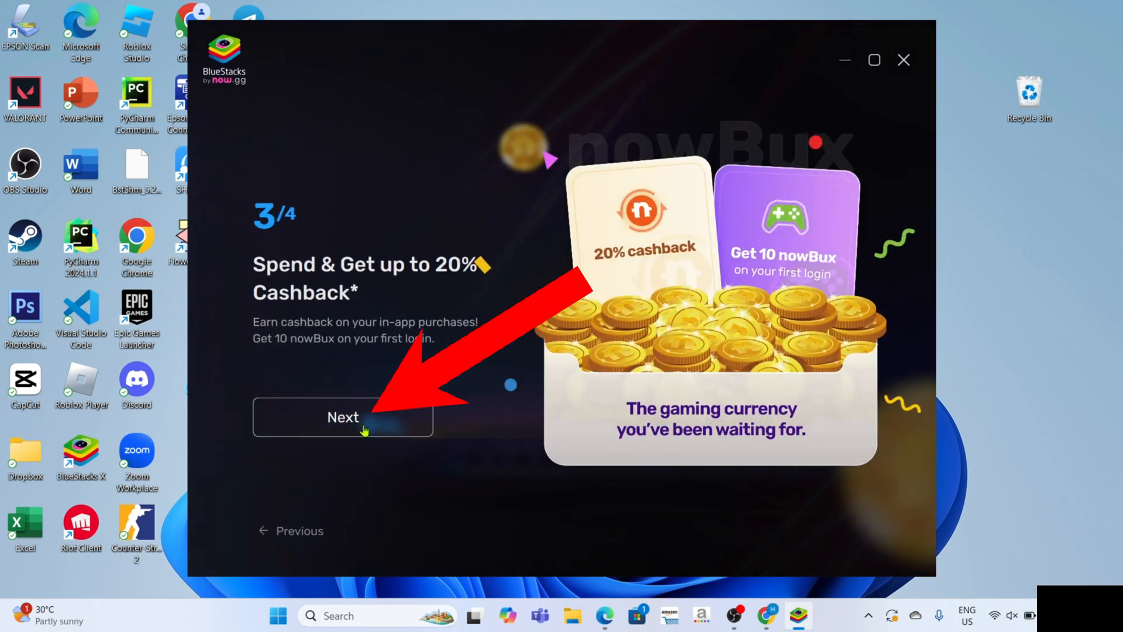
click(344, 417)
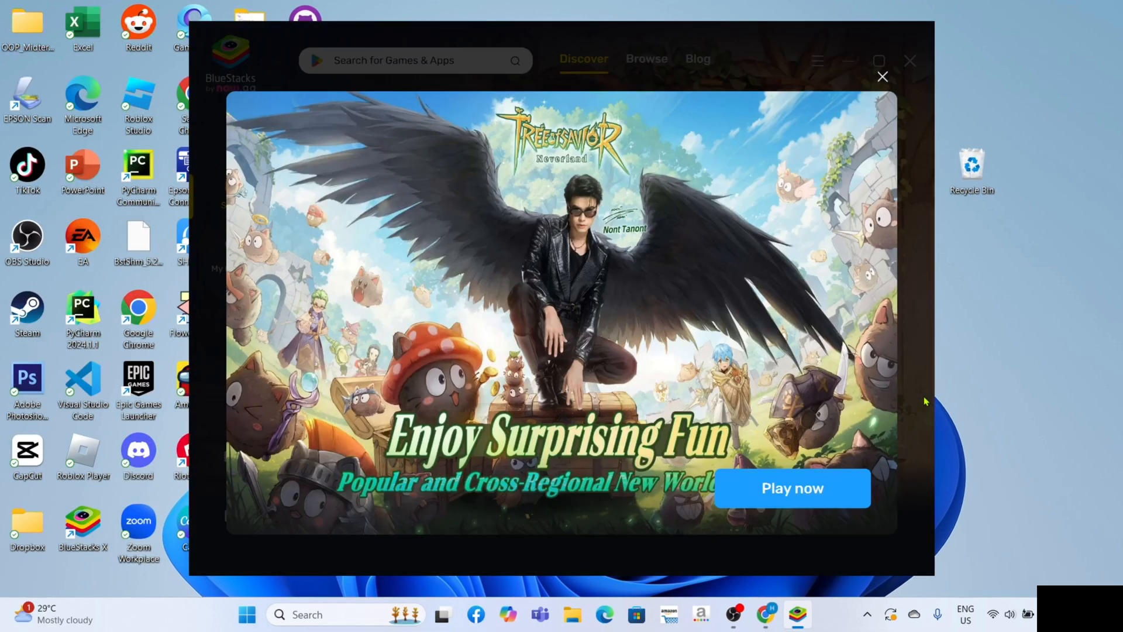
click(882, 77)
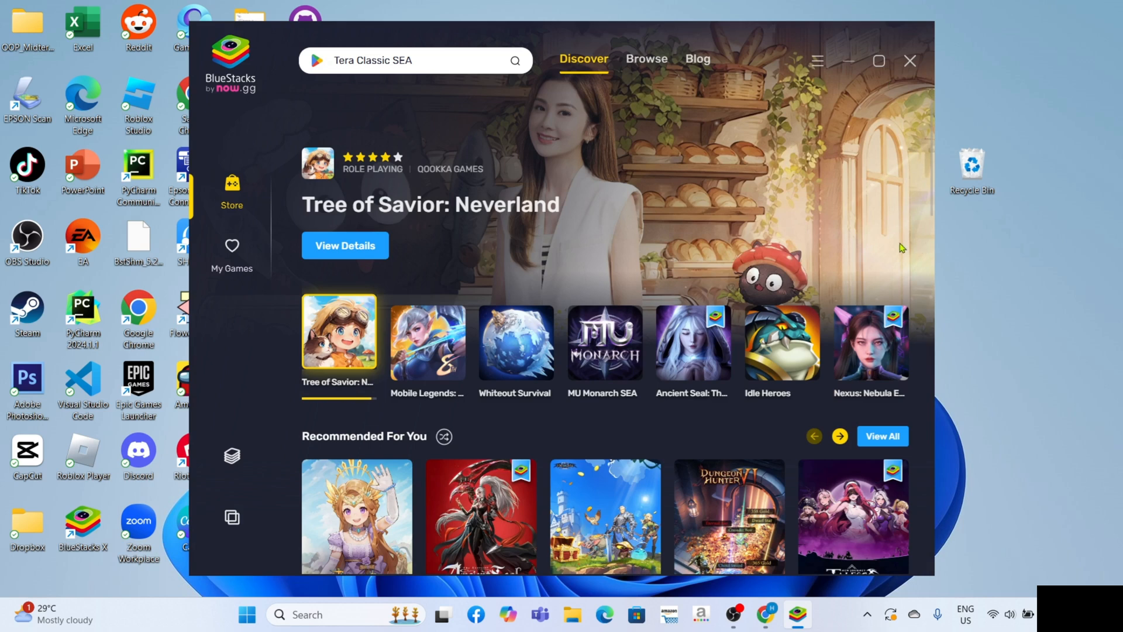
click(427, 342)
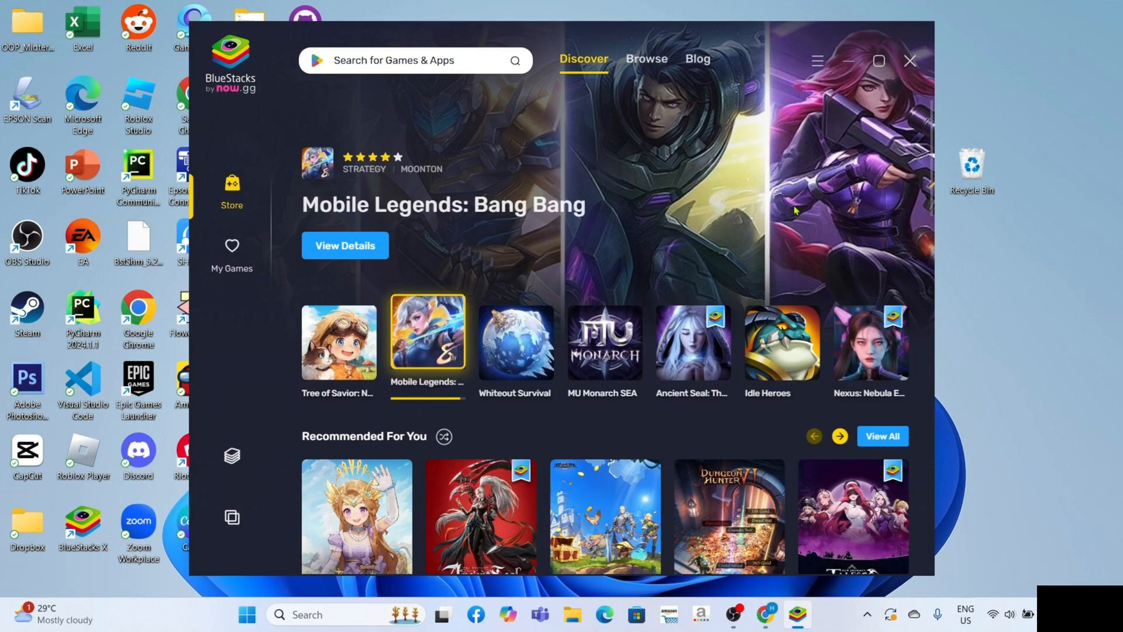
click(514, 342)
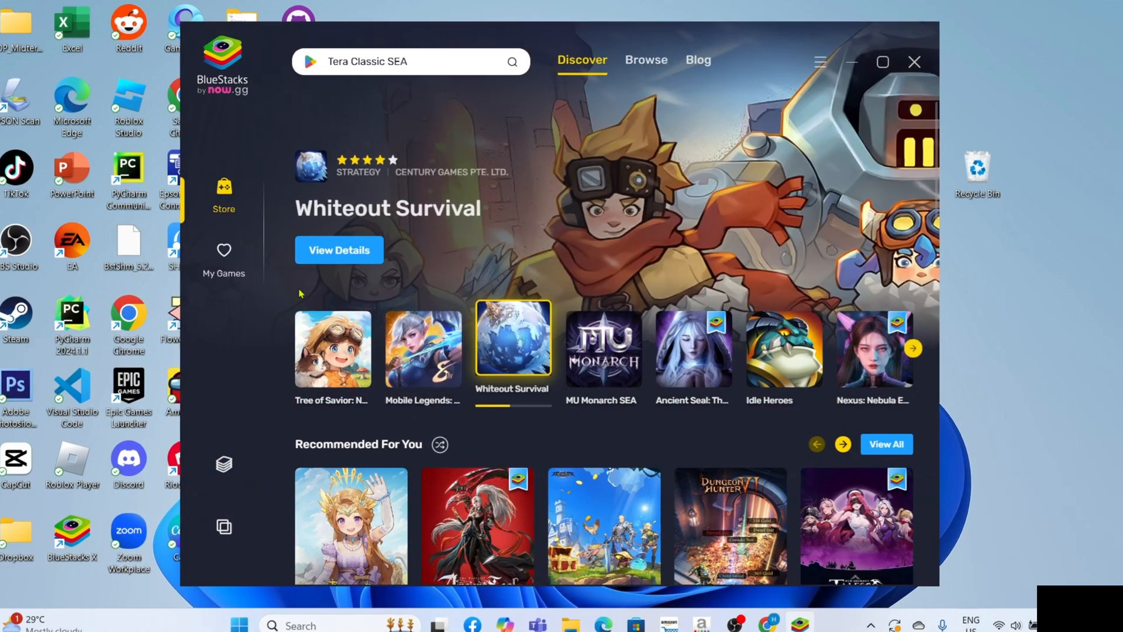
click(410, 61)
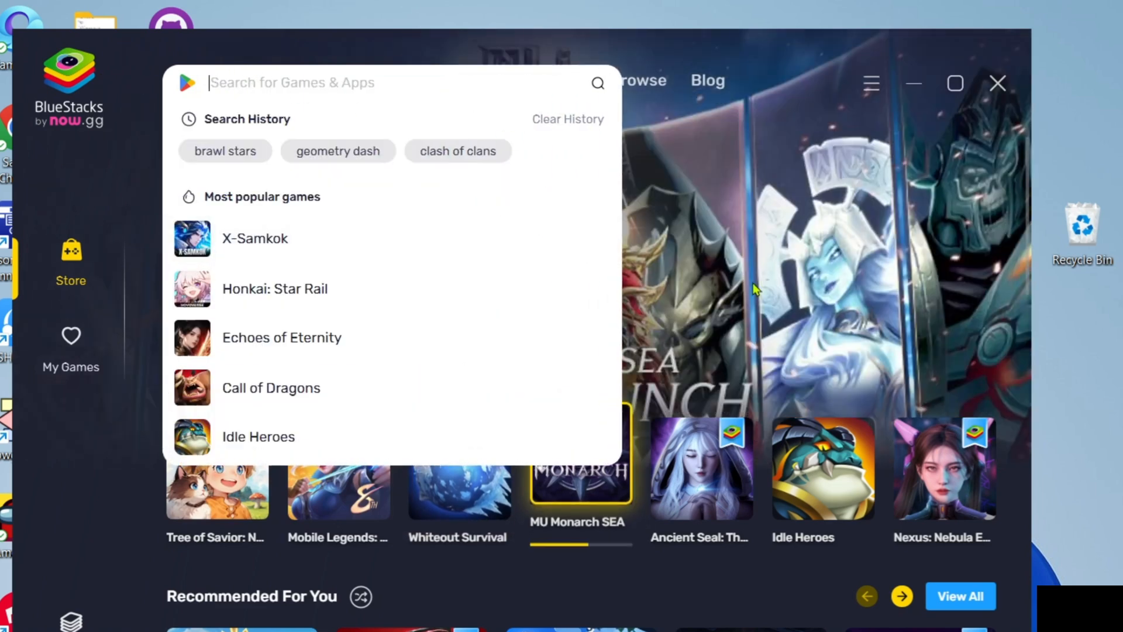
- Search the store for '8 ball' and open the 8 Ball Pool result
text(8 ball pool)
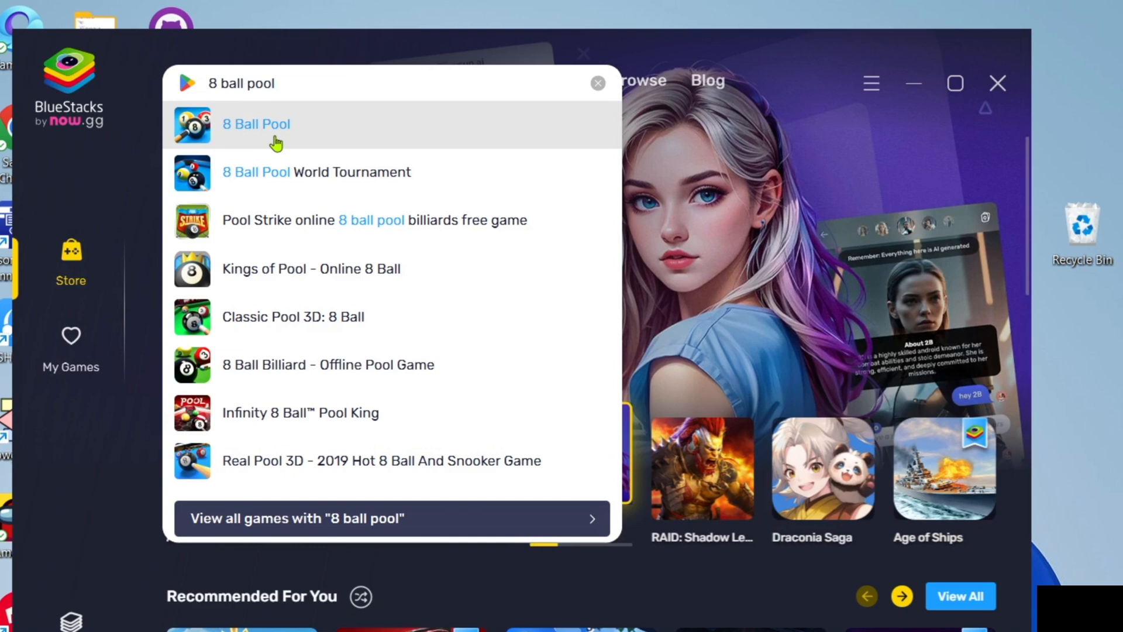
click(255, 124)
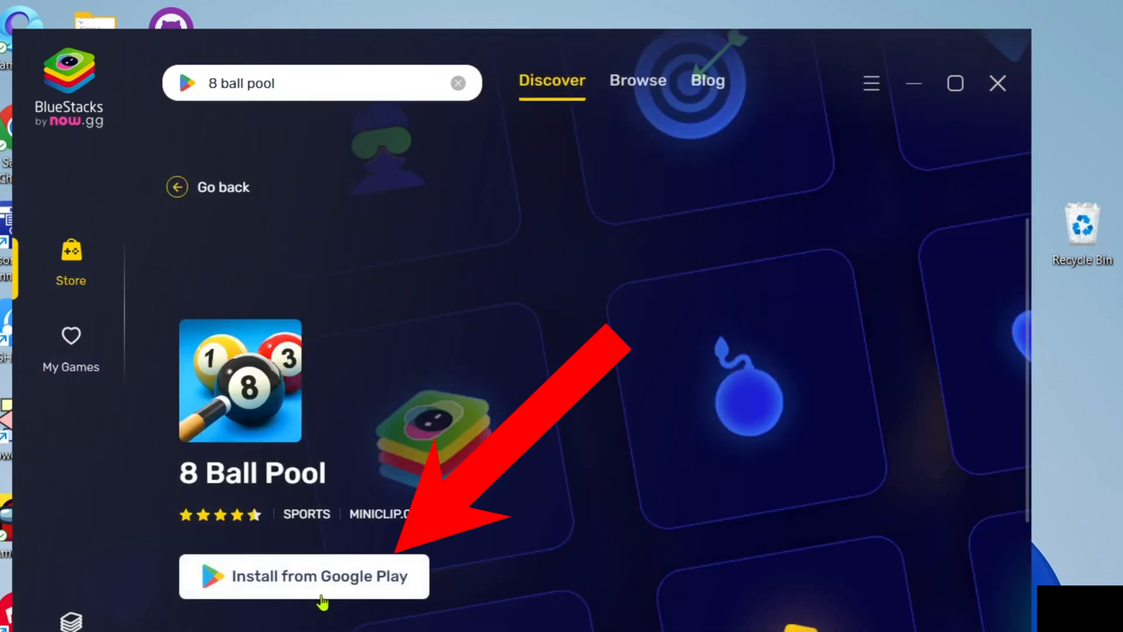
- Open the 8 Ball Pool Google Play listing via 'Install from Google Play'
click(304, 576)
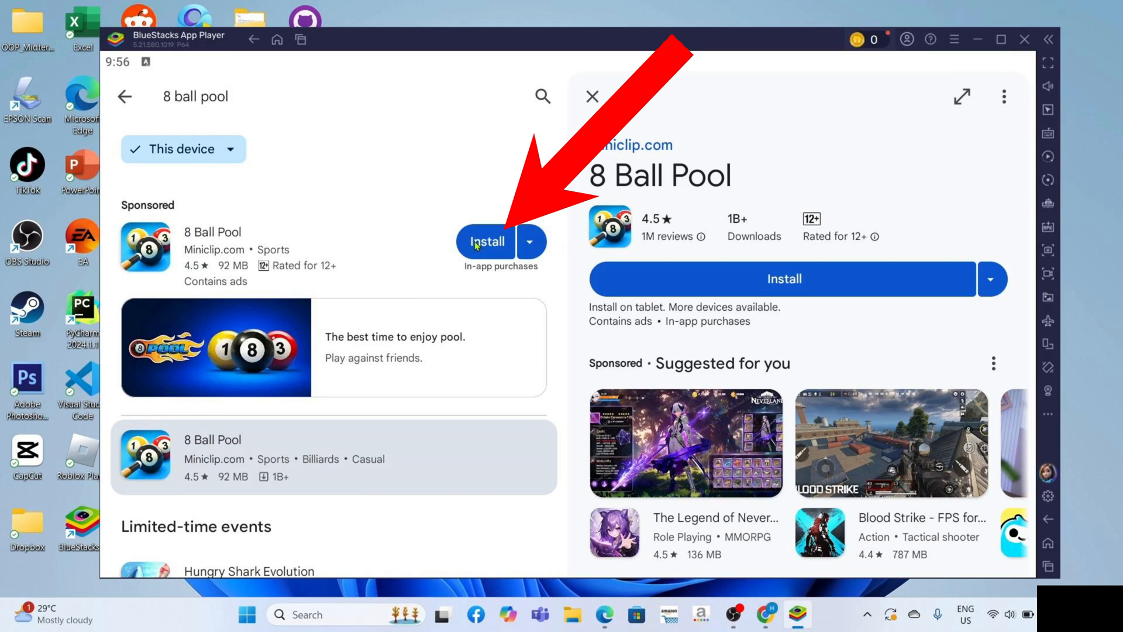
click(486, 241)
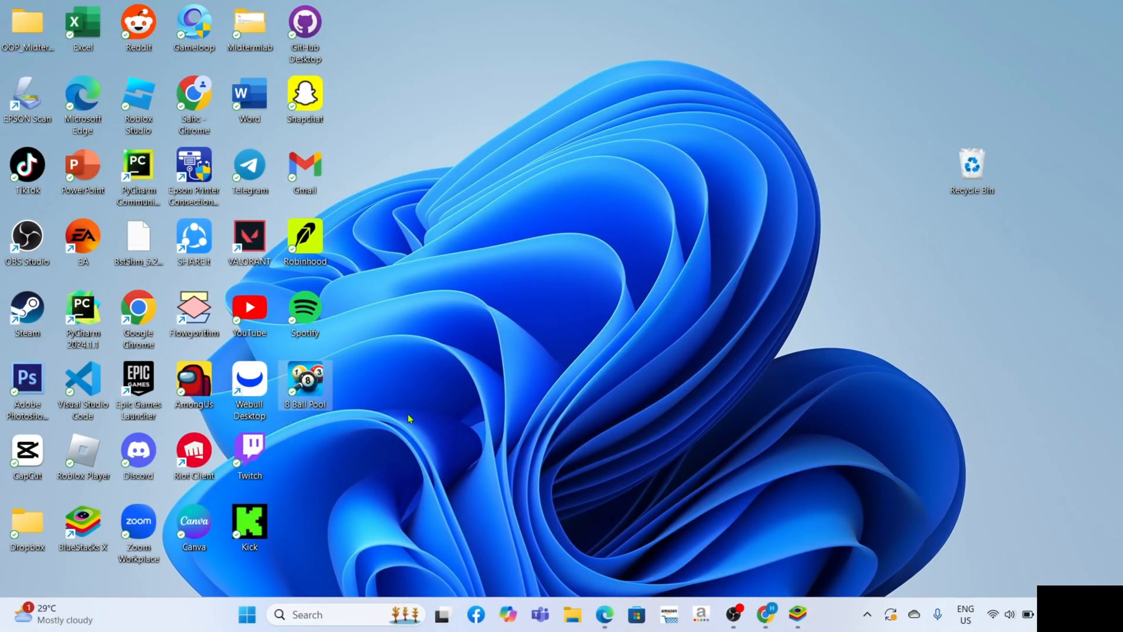
mouse_move(358, 401)
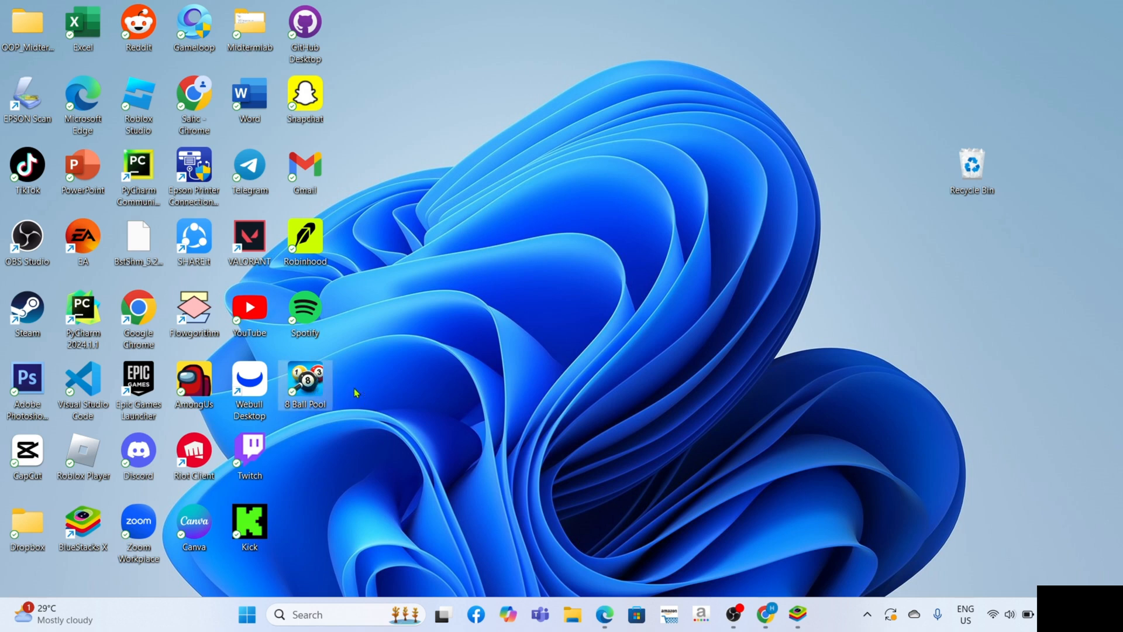
mouse_move(384, 403)
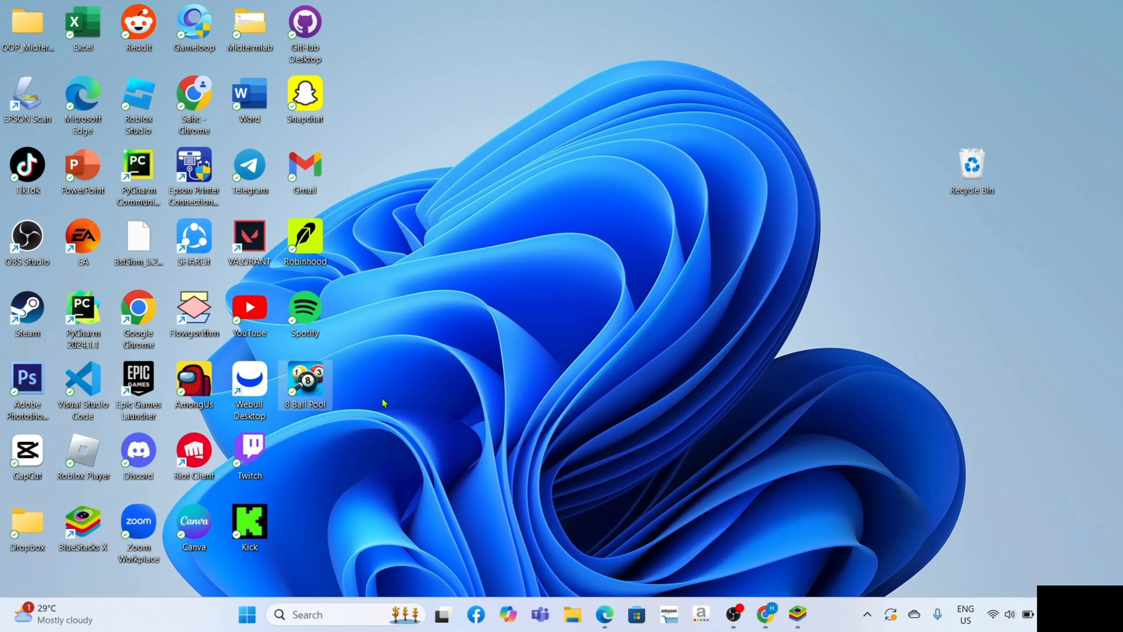